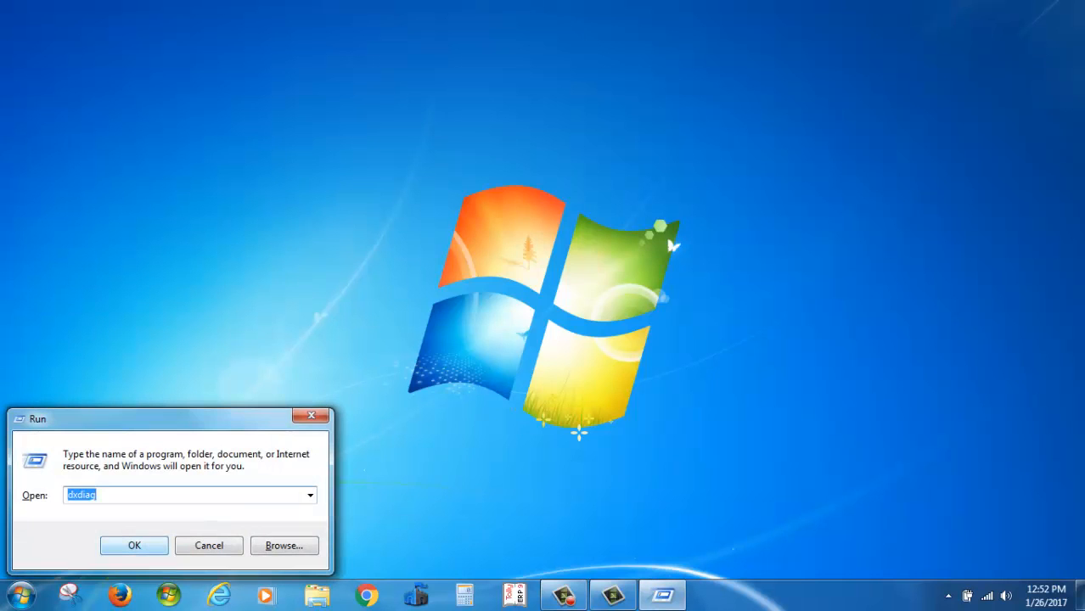
Step: Open the Documents folder from the Run box with 'documents', then close it
{"action": "left_click_drag", "start_coordinate": [170, 417], "coordinate": [619, 113]}
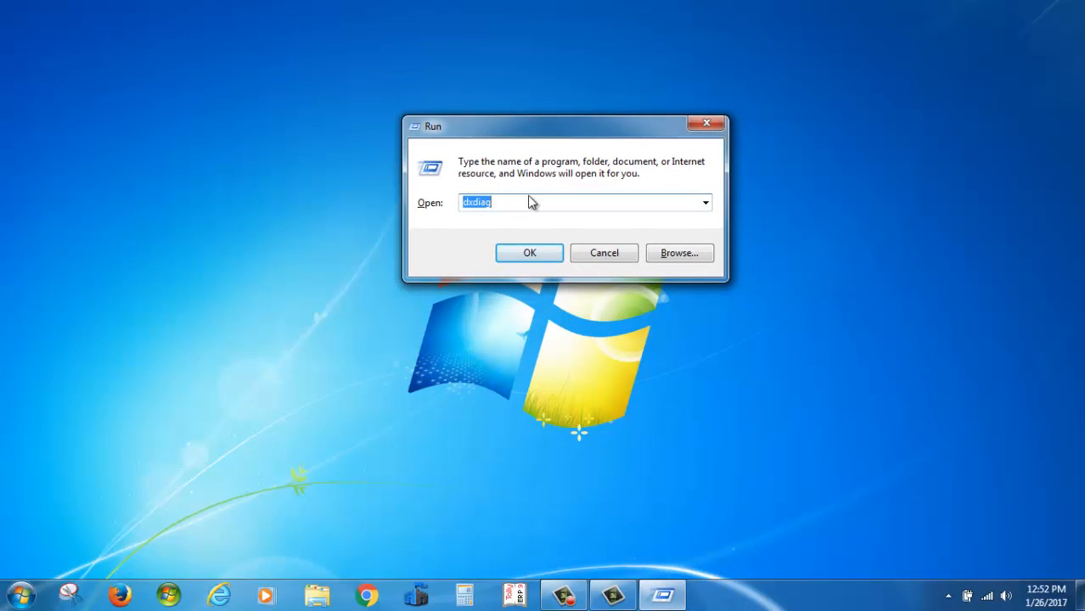
{"action": "mouse_move", "coordinate": [499, 202]}
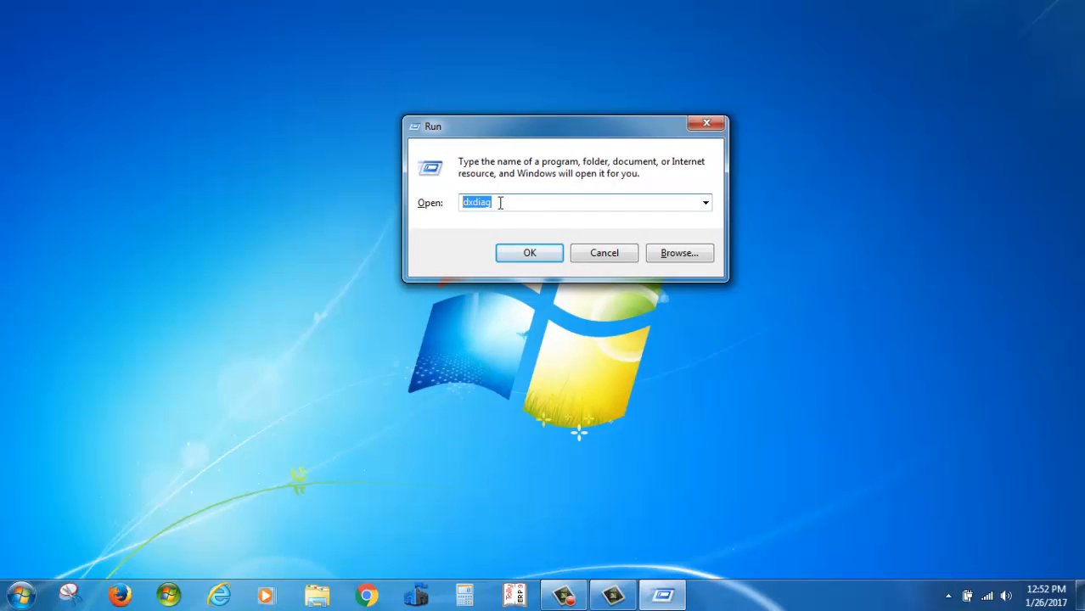
{"action": "type", "text": "d"}
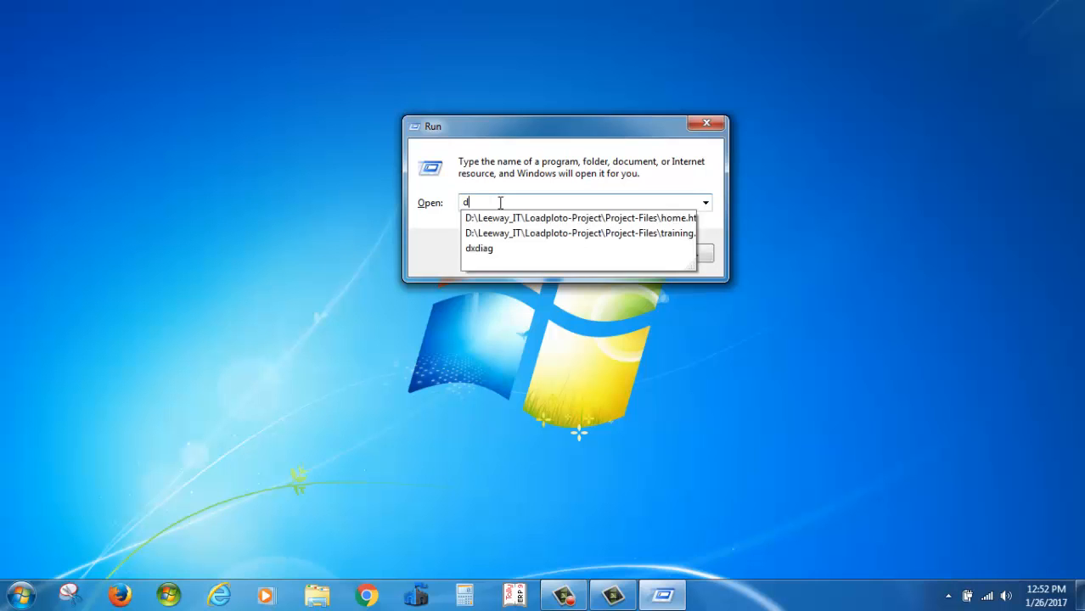
{"action": "type", "text": "ocuments"}
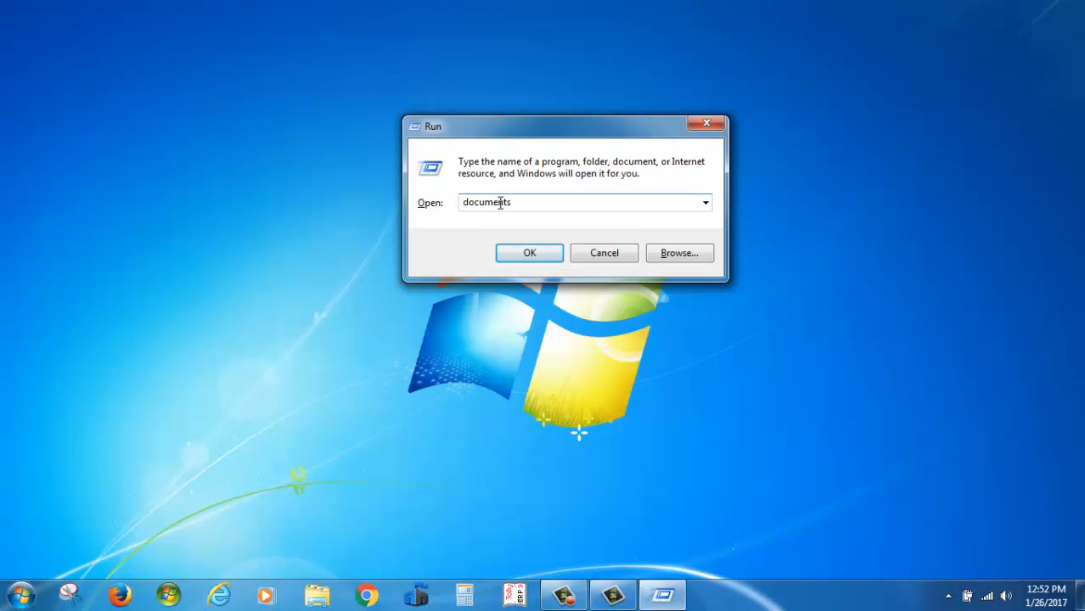
{"action": "mouse_move", "coordinate": [530, 253]}
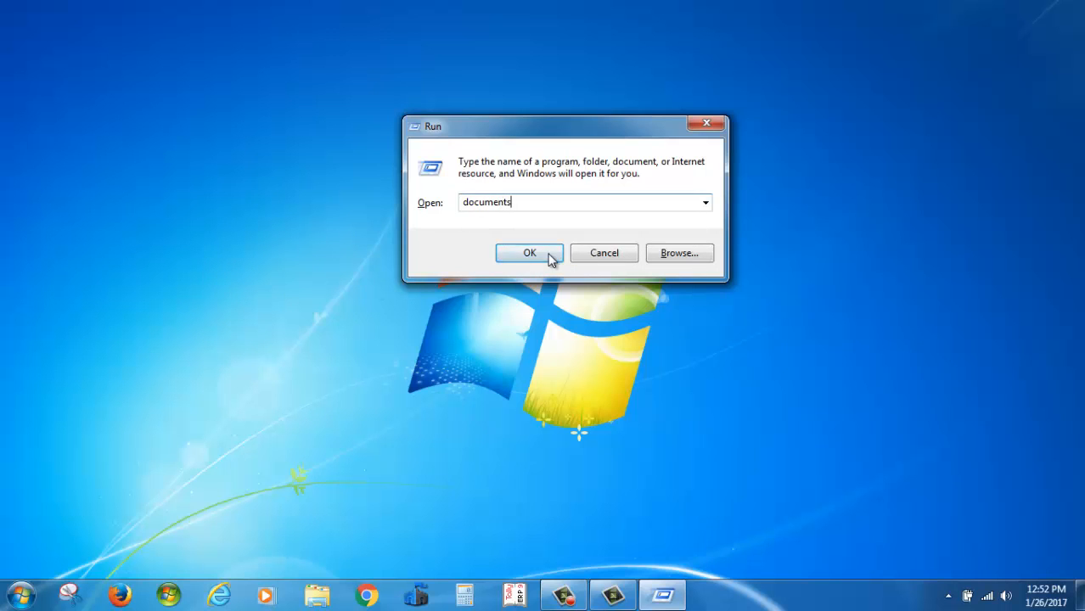
{"action": "left_click", "coordinate": [529, 252]}
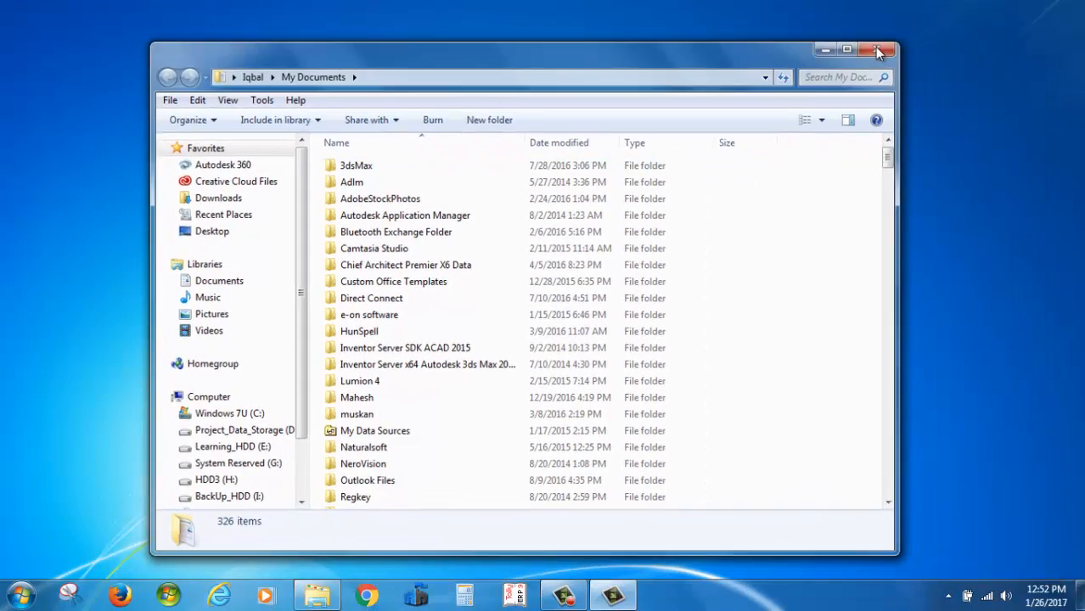
{"action": "left_click", "coordinate": [880, 49]}
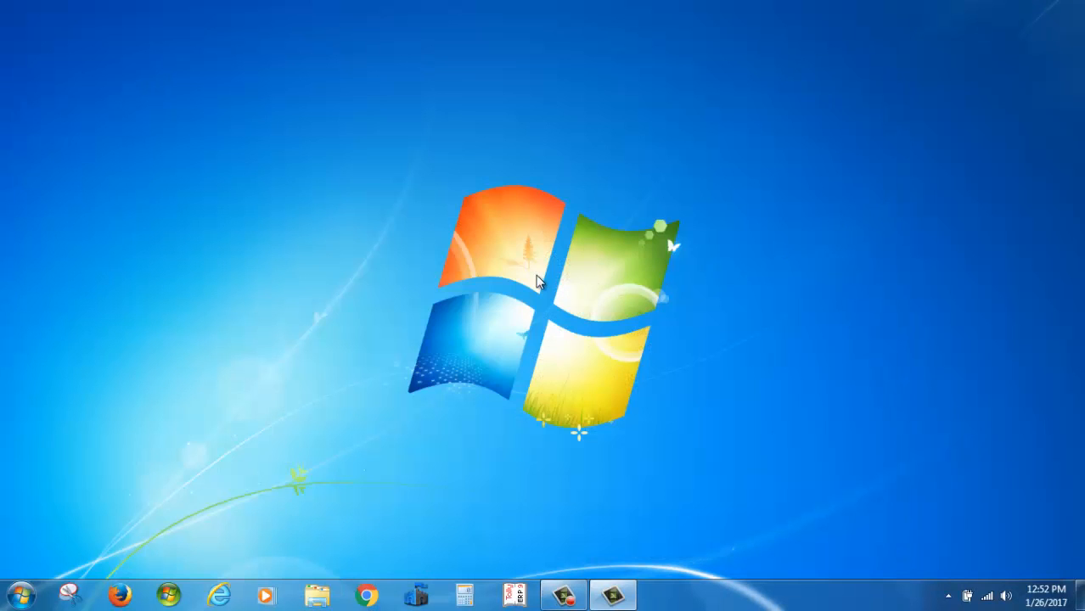
{"action": "mouse_move", "coordinate": [553, 296]}
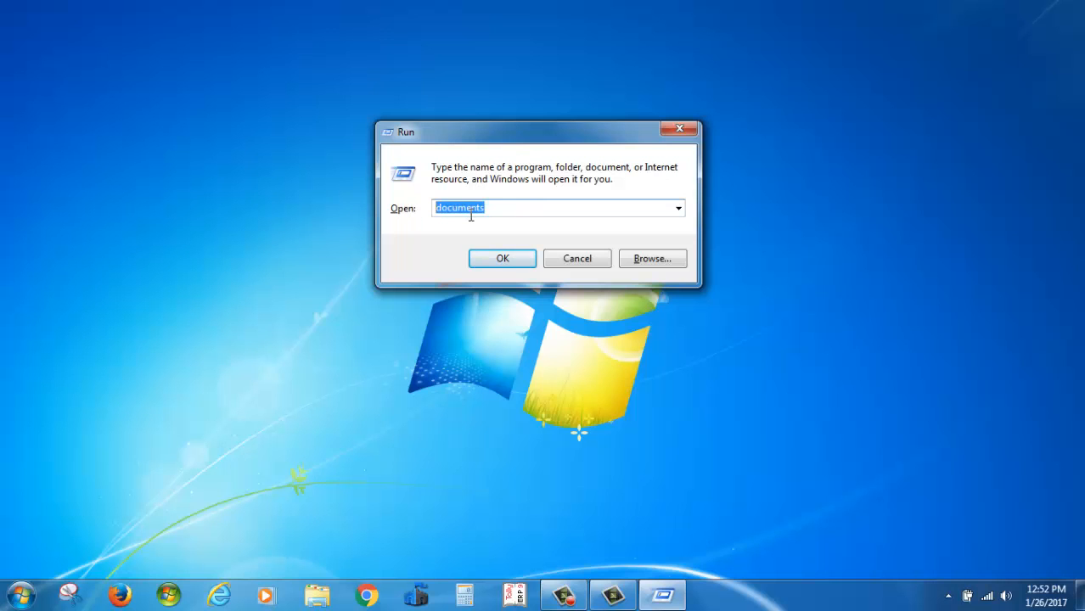
Step: Open the Downloads folder with 'download', then close it
{"action": "type", "text": "download"}
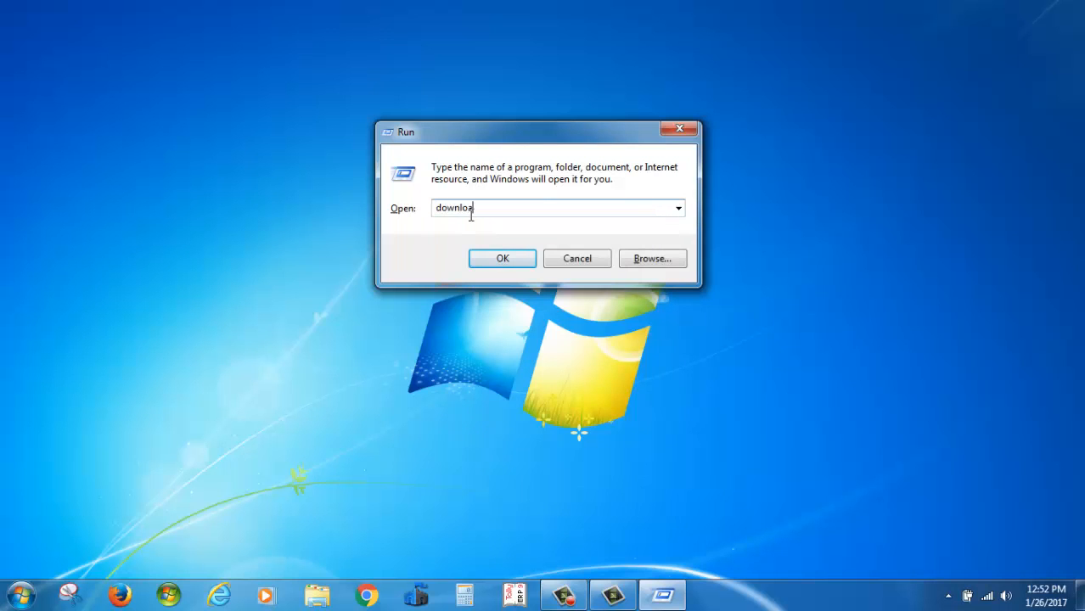
{"action": "left_click", "coordinate": [502, 258]}
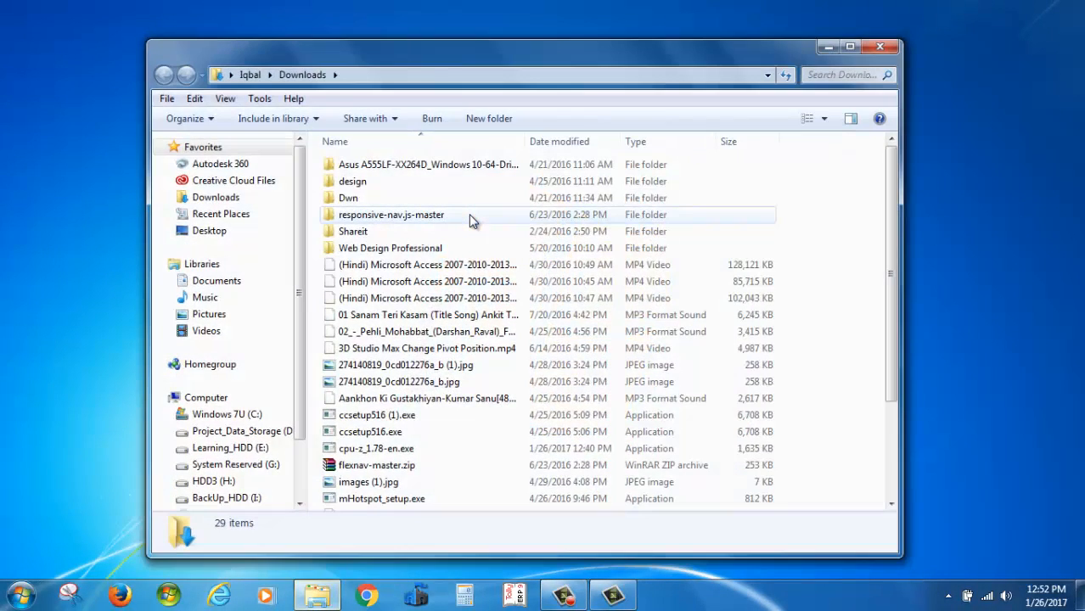
{"action": "mouse_move", "coordinate": [489, 214]}
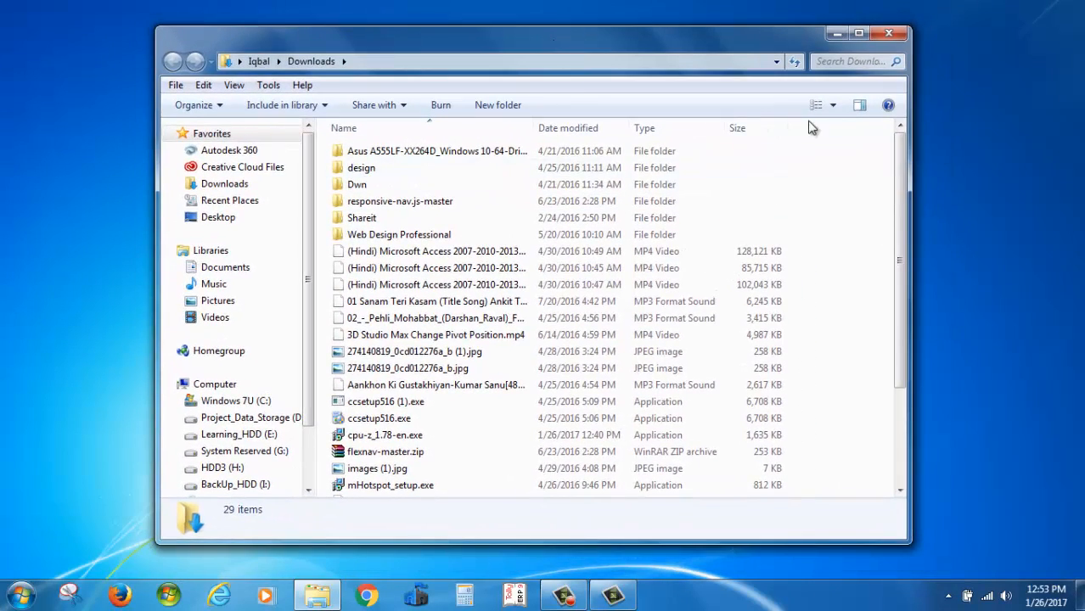
{"action": "left_click", "coordinate": [889, 34]}
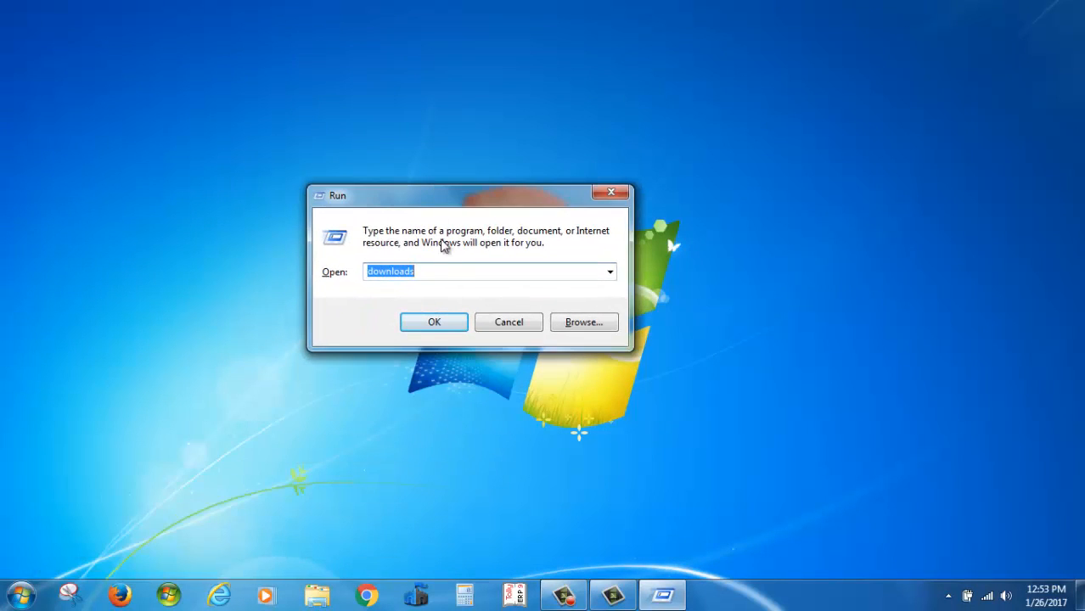
{"action": "mouse_move", "coordinate": [295, 283]}
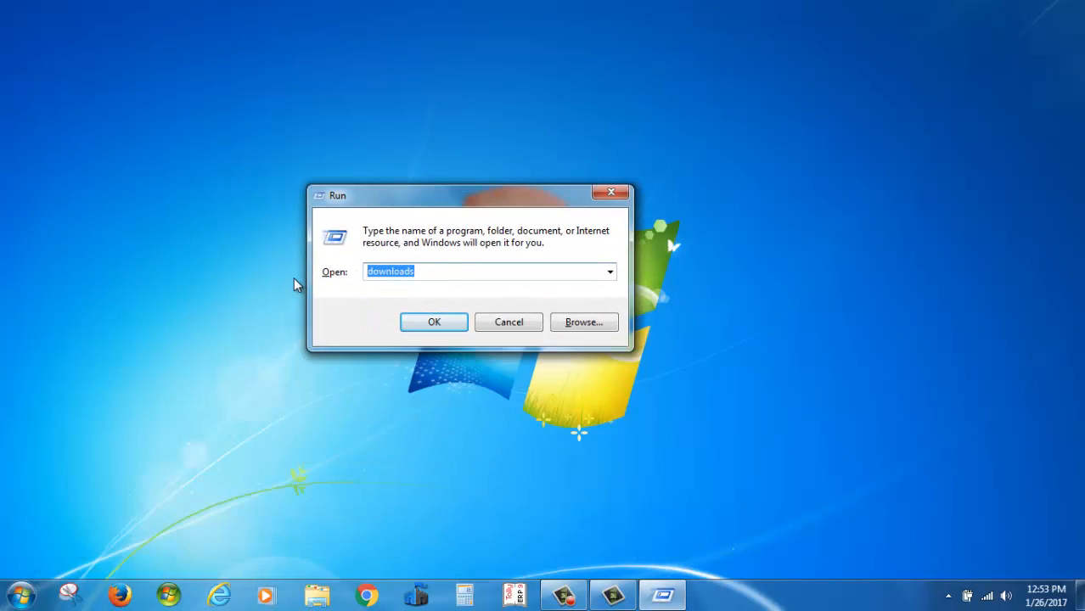
Step: Open the Pictures and Music folders from Run with 'pictures' and 'music'
{"action": "type", "text": "picture"}
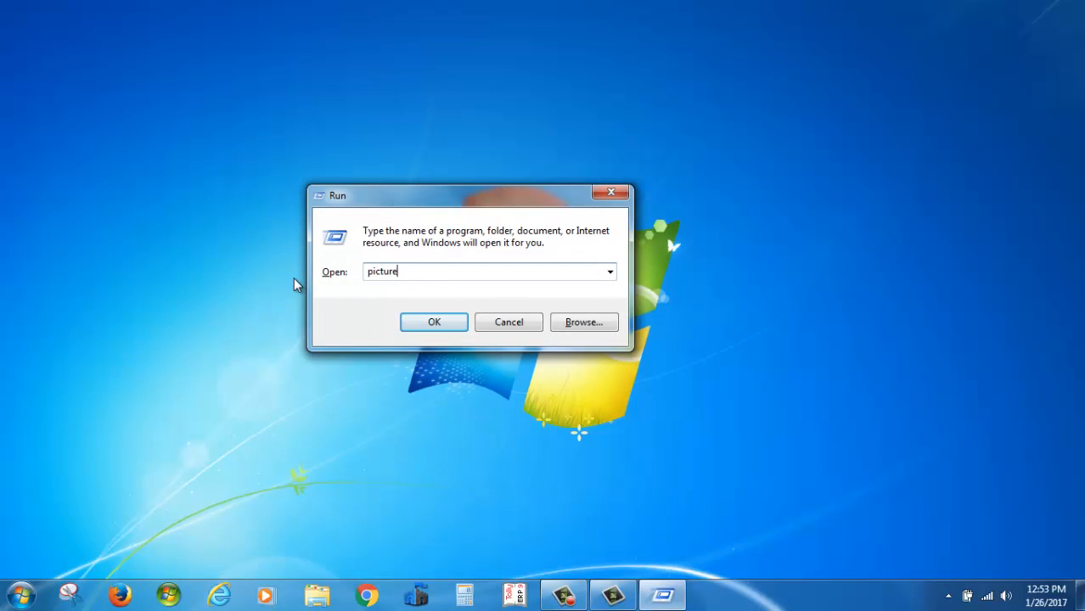
{"action": "type", "text": "s"}
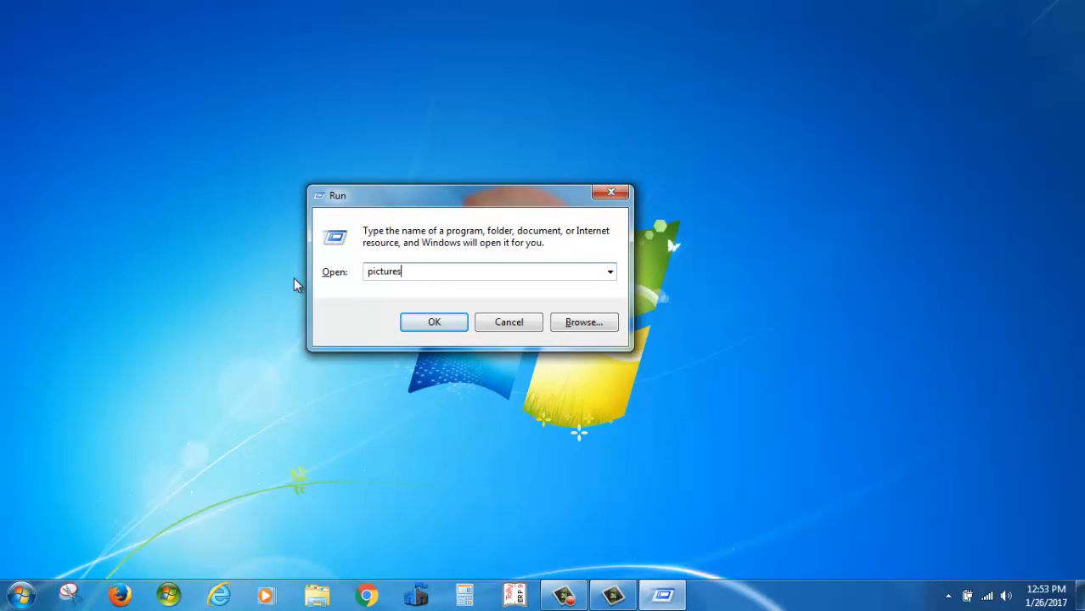
{"action": "left_click", "coordinate": [434, 322]}
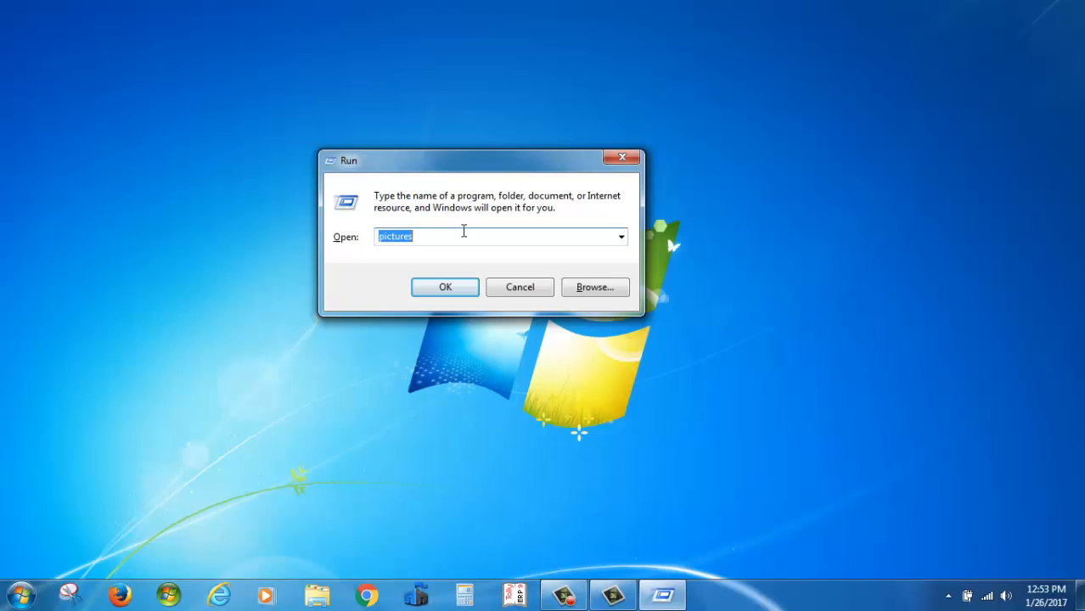
{"action": "type", "text": "music"}
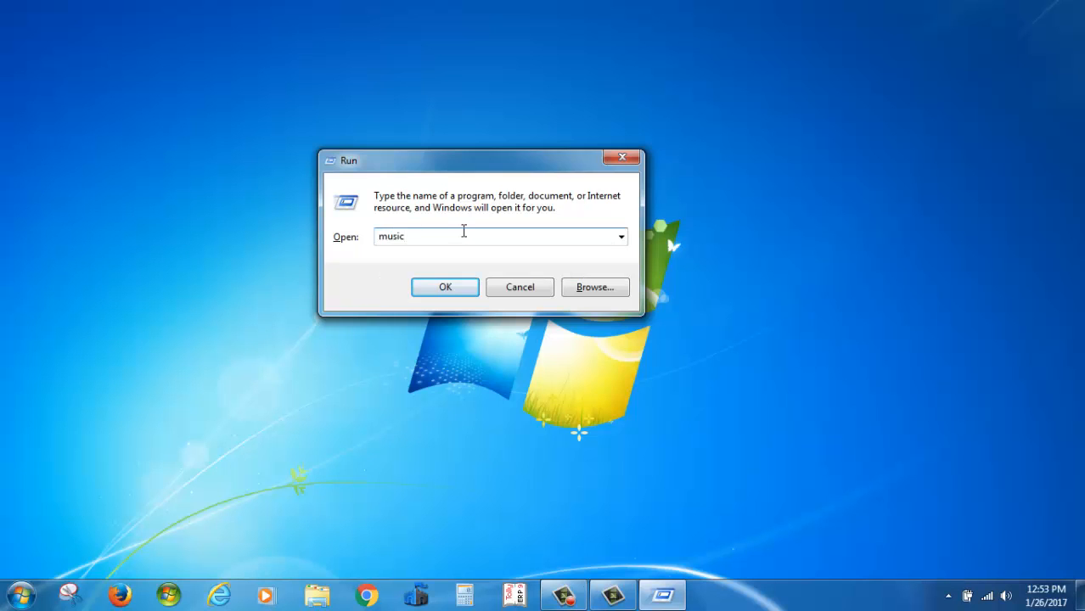
{"action": "left_click", "coordinate": [444, 286]}
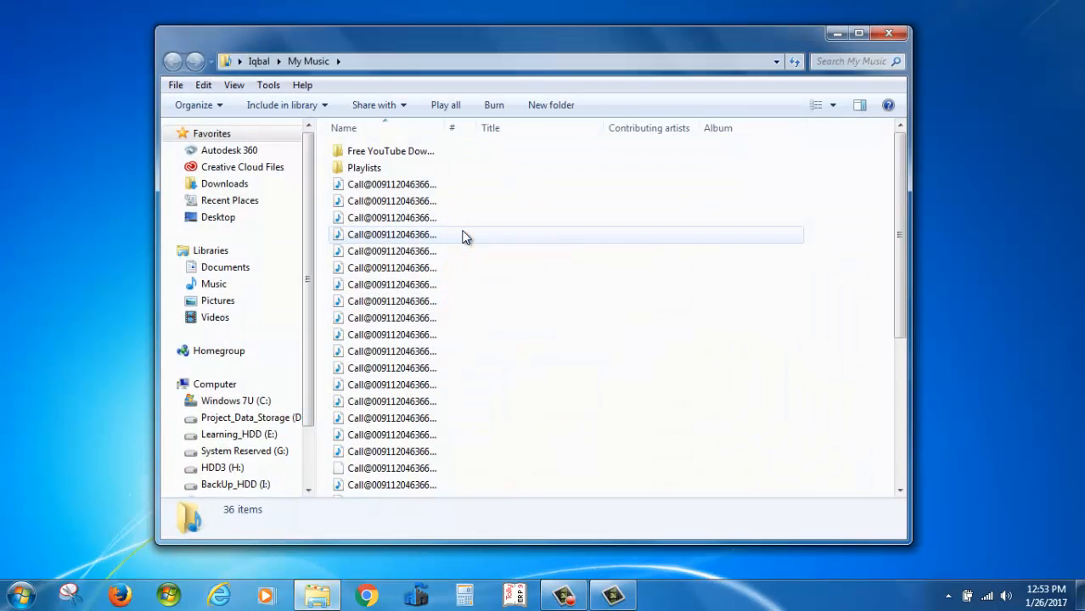
{"action": "key", "text": "Win+r"}
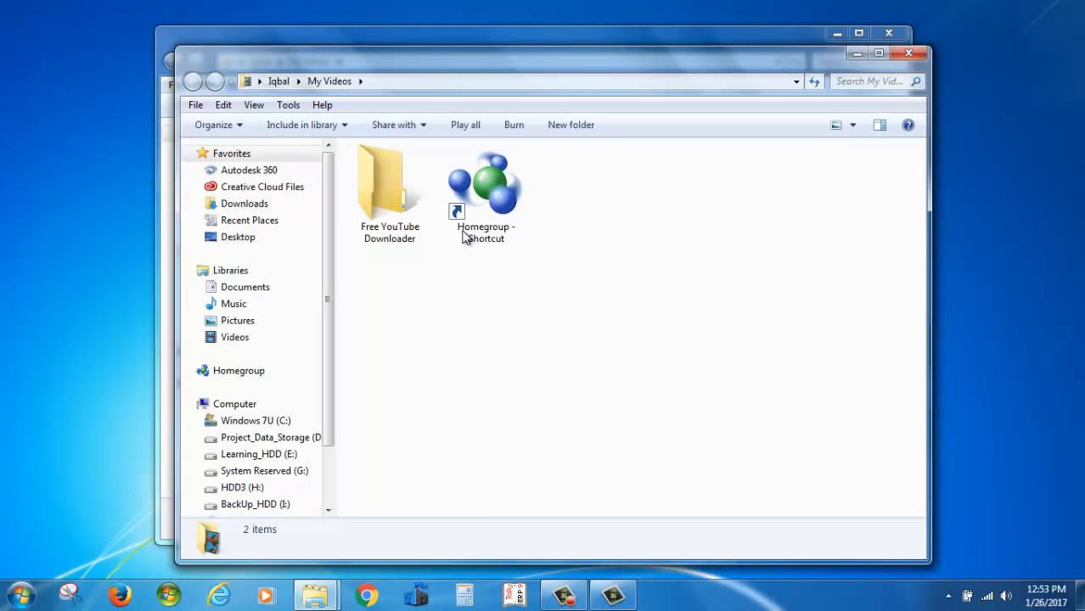
Step: Launch a new Explorer window from Run with 'explorer'
{"action": "key", "text": "Win+r"}
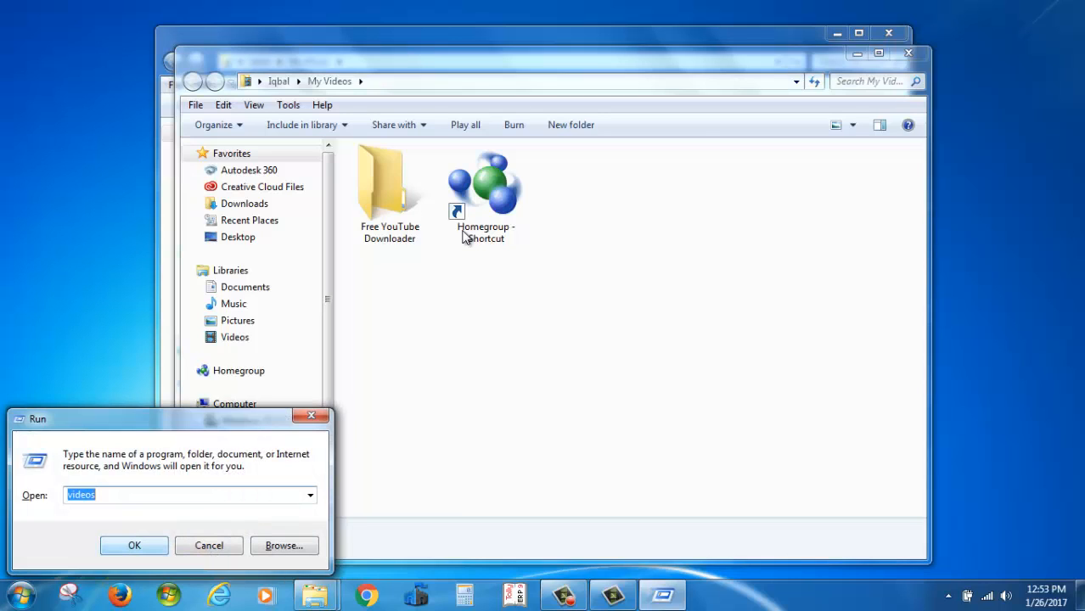
{"action": "type", "text": "explore"}
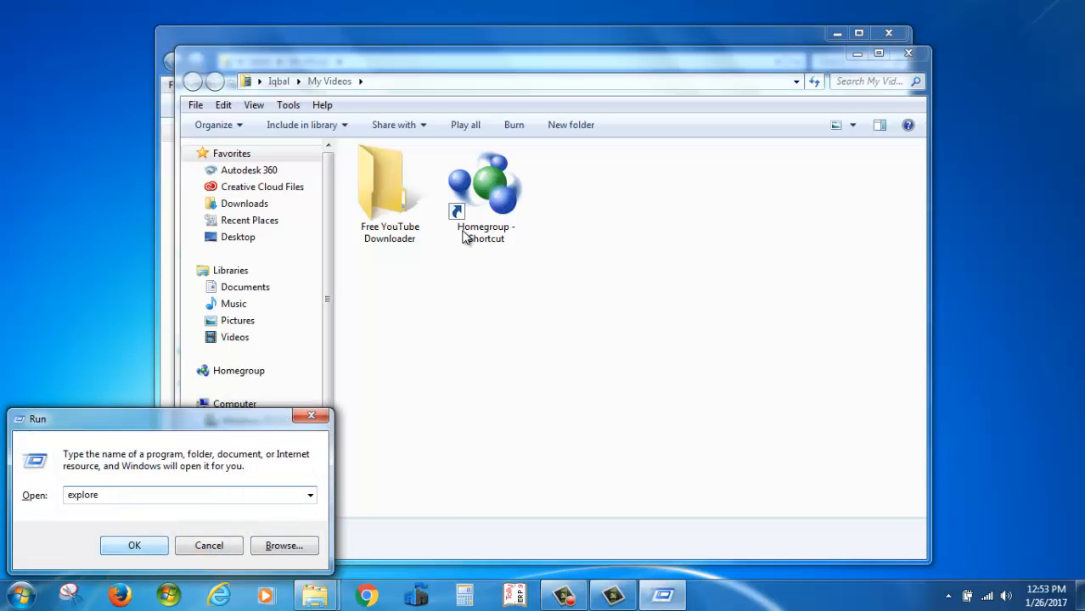
{"action": "type", "text": "r"}
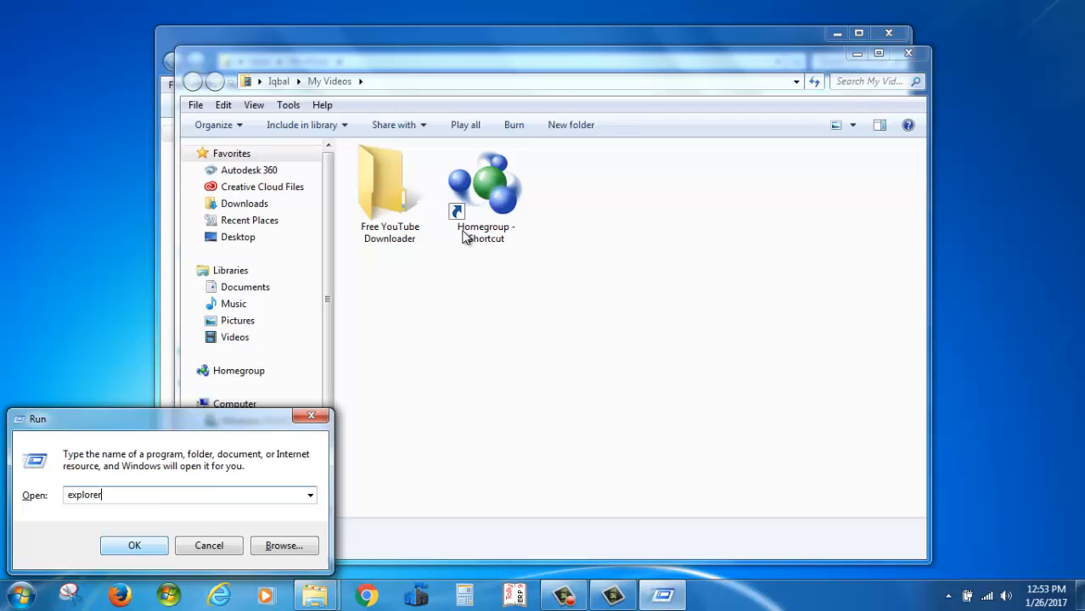
{"action": "left_click", "coordinate": [134, 545]}
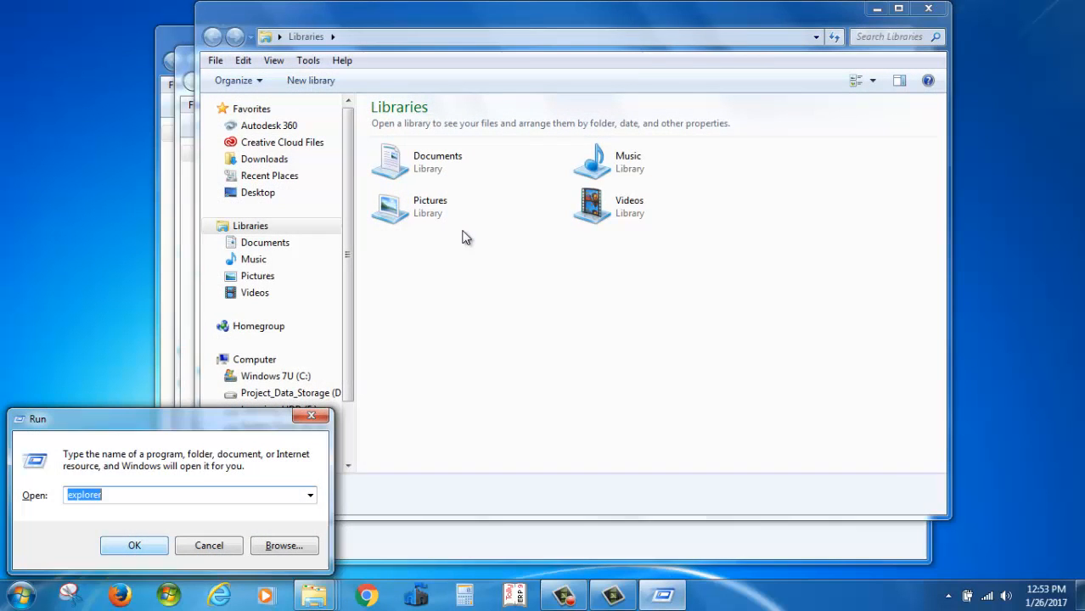
Step: Launch Paint and WordPad via 'mspaint' and 'wordpad', then enter 'excel'
{"action": "type", "text": "m"}
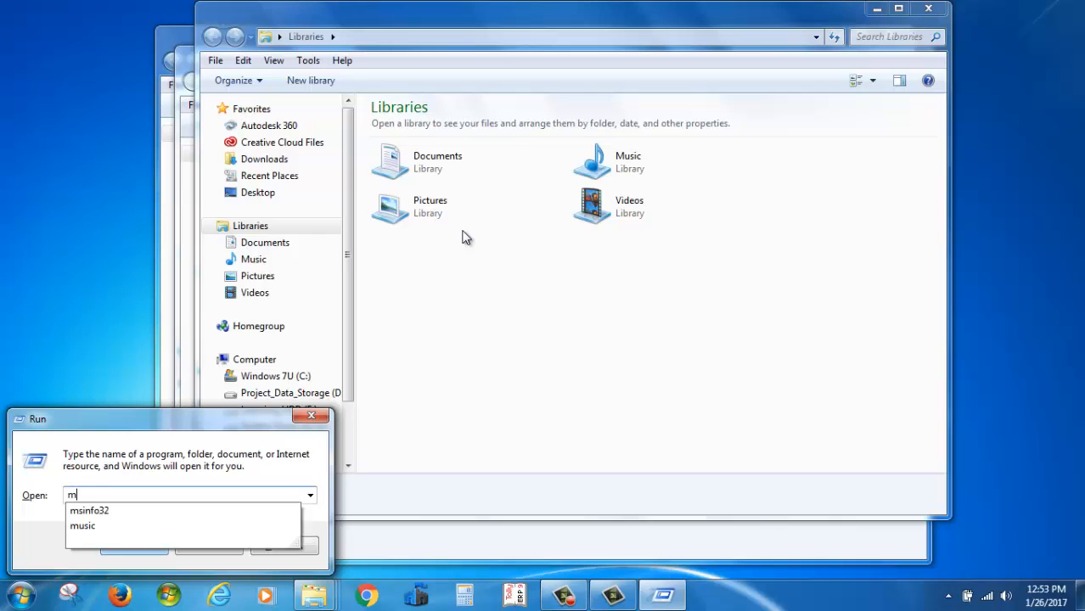
{"action": "type", "text": "spaint"}
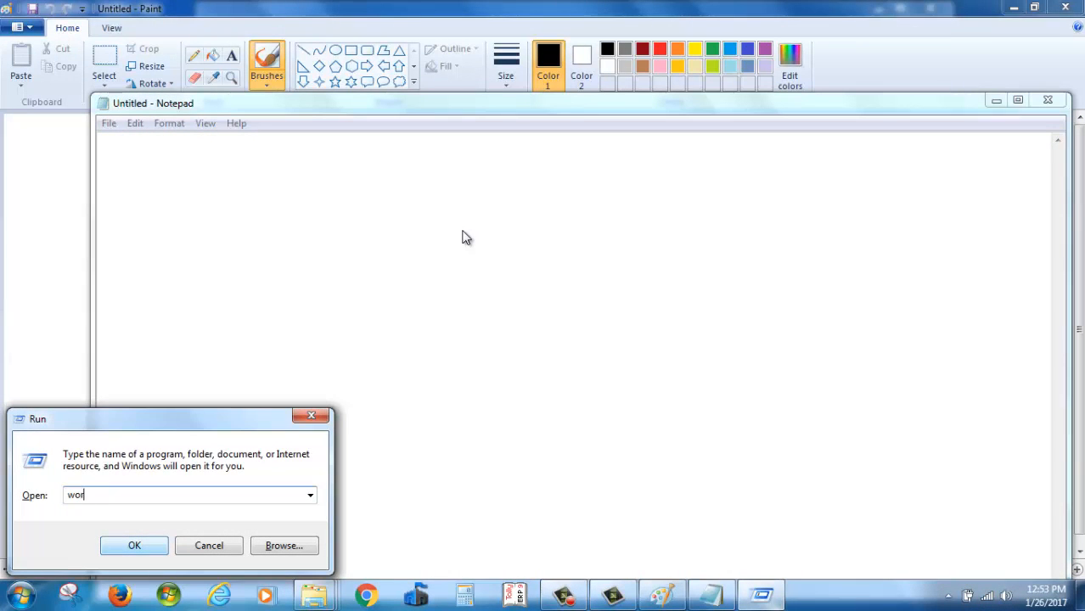
{"action": "type", "text": "dpad"}
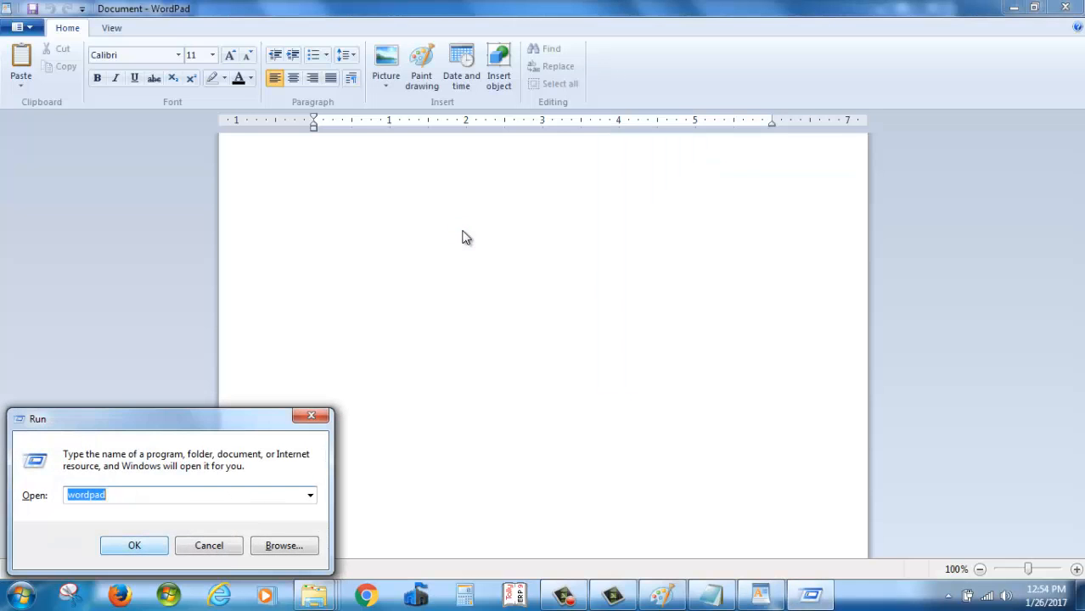
{"action": "type", "text": "excel"}
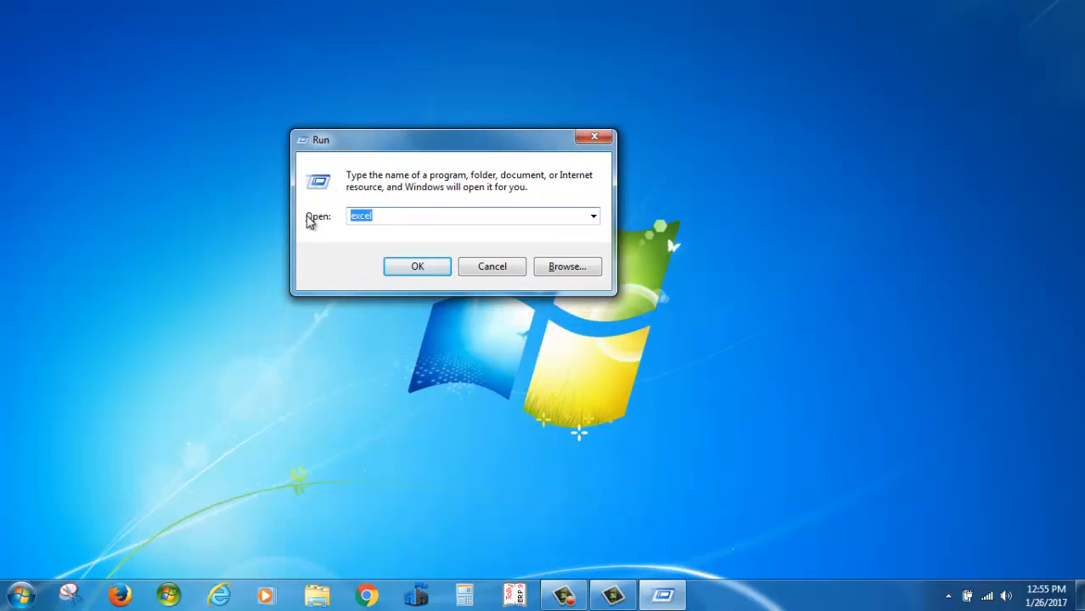
Step: Launch PowerPoint from Run with 'powerpnt' and close it
{"action": "type", "text": "power"}
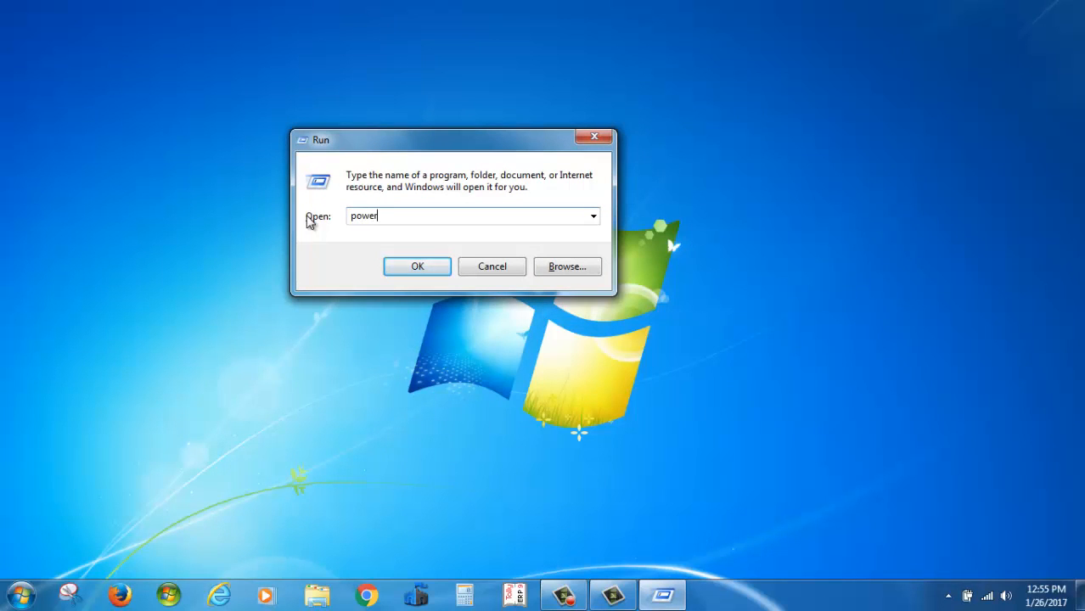
{"action": "type", "text": "pnt"}
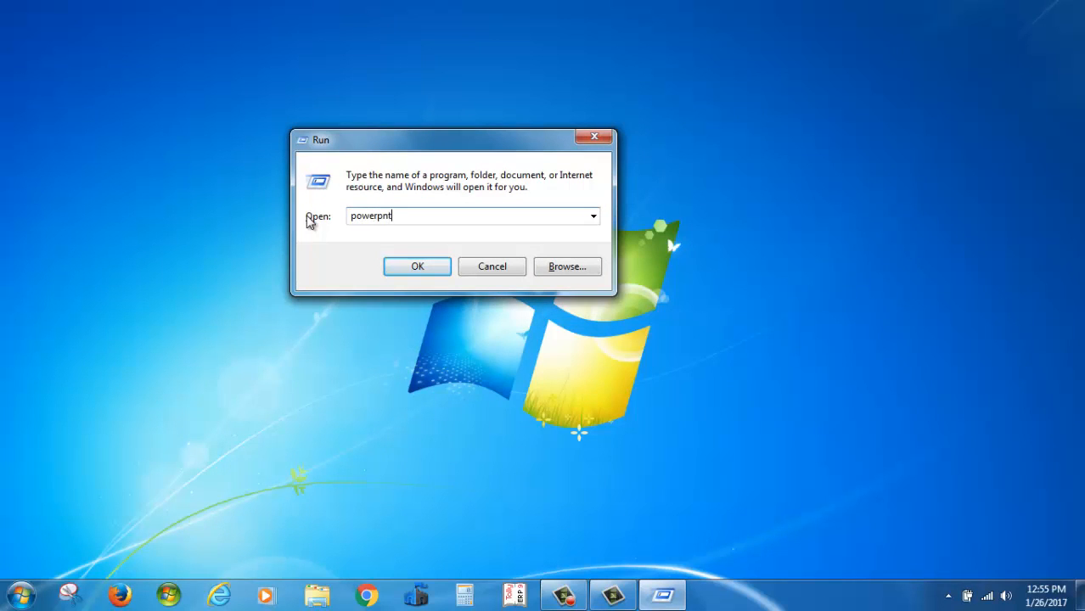
{"action": "left_click", "coordinate": [418, 264]}
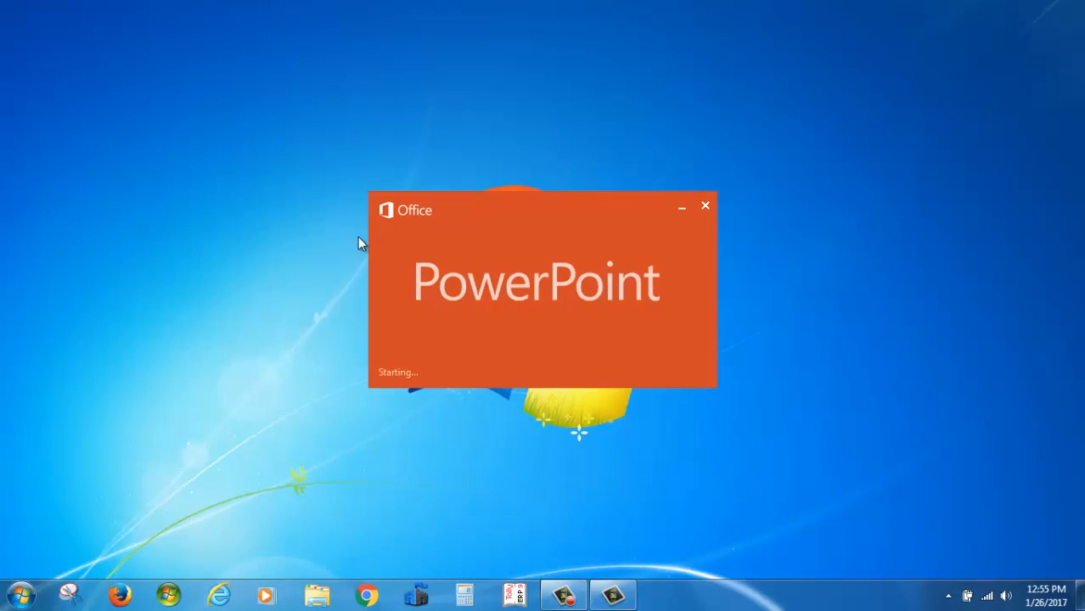
{"action": "left_click", "coordinate": [704, 206]}
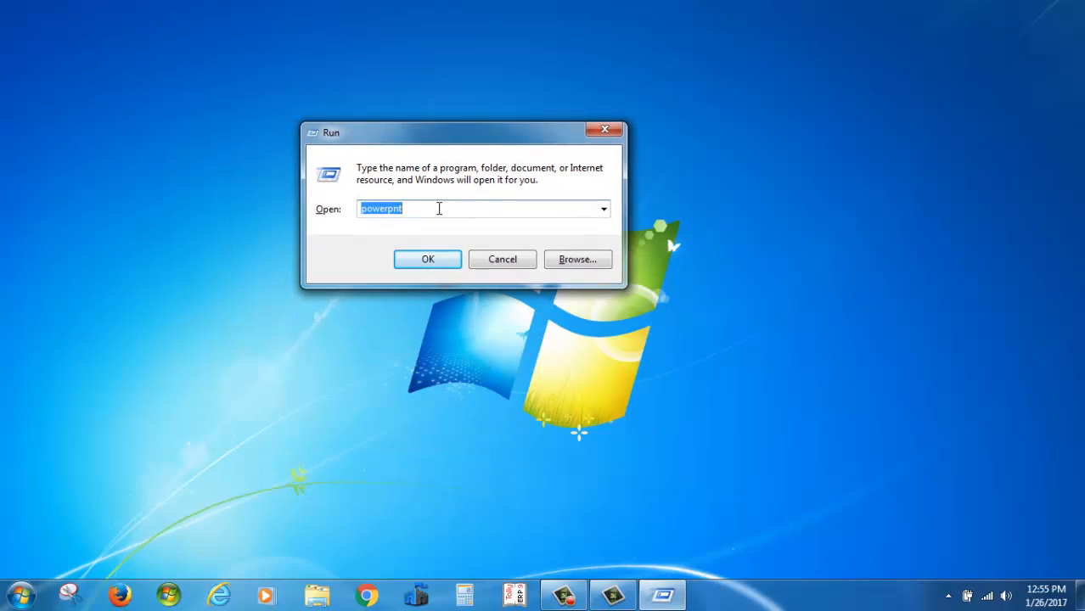
Step: Launch Word with 'winword' and dismiss the Office activation notice
{"action": "type", "text": "win"}
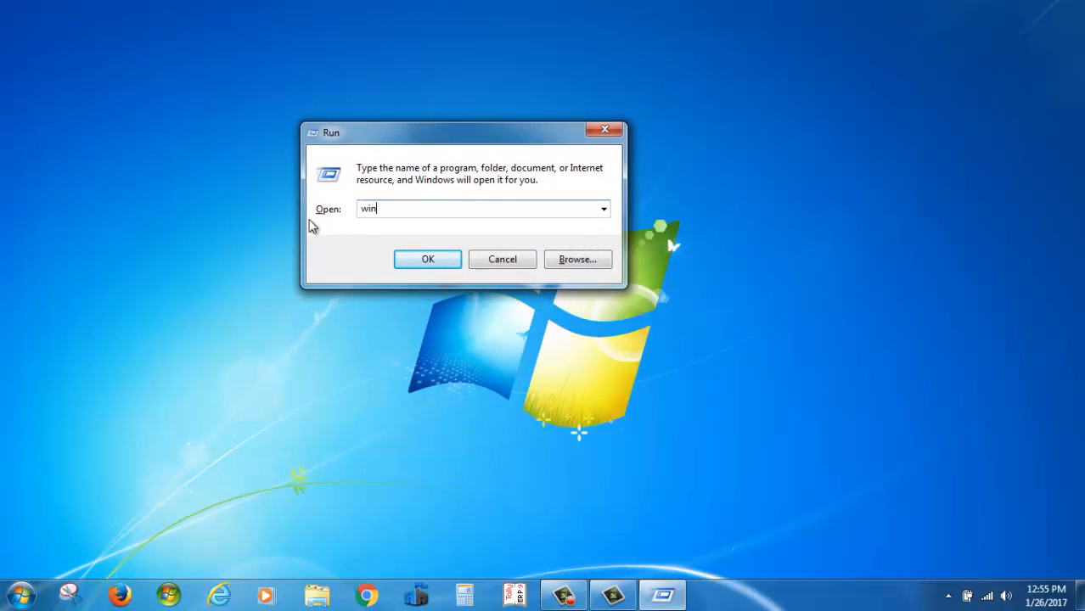
{"action": "left_click", "coordinate": [428, 258]}
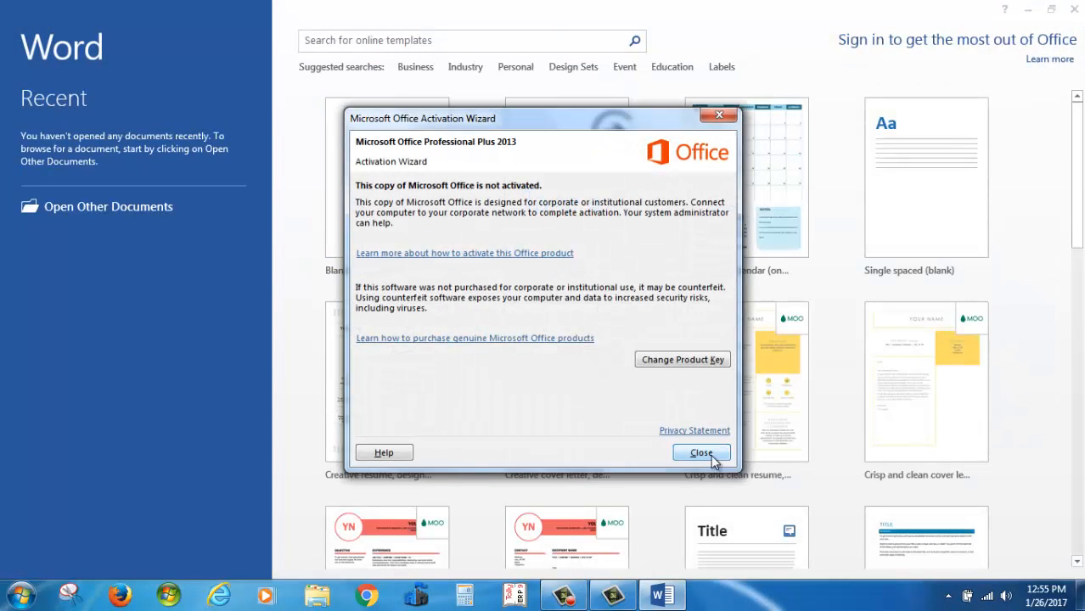
{"action": "left_click", "coordinate": [701, 451]}
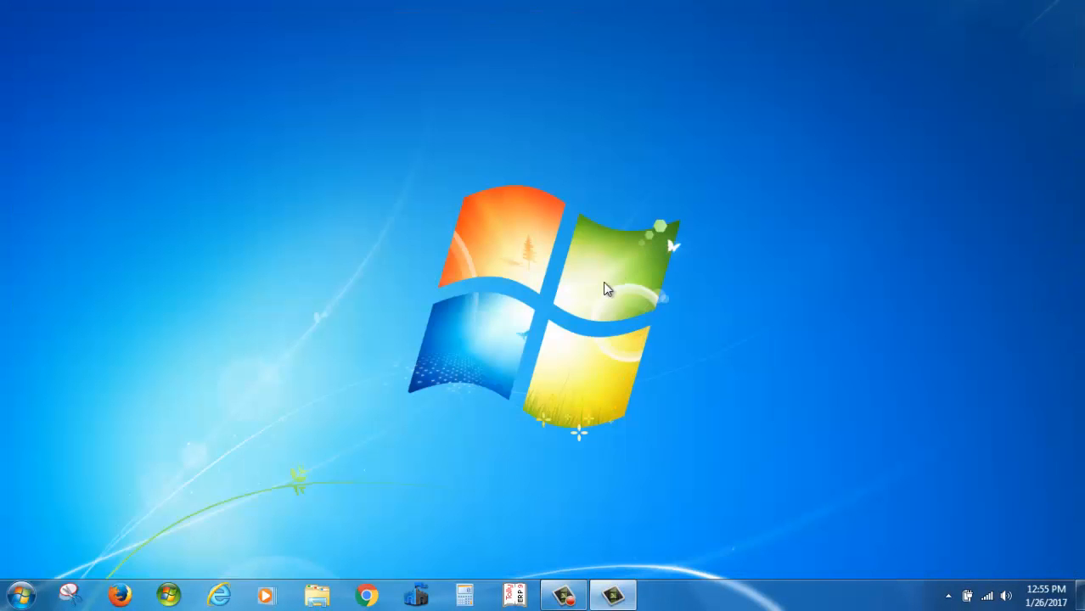
{"action": "mouse_move", "coordinate": [494, 366]}
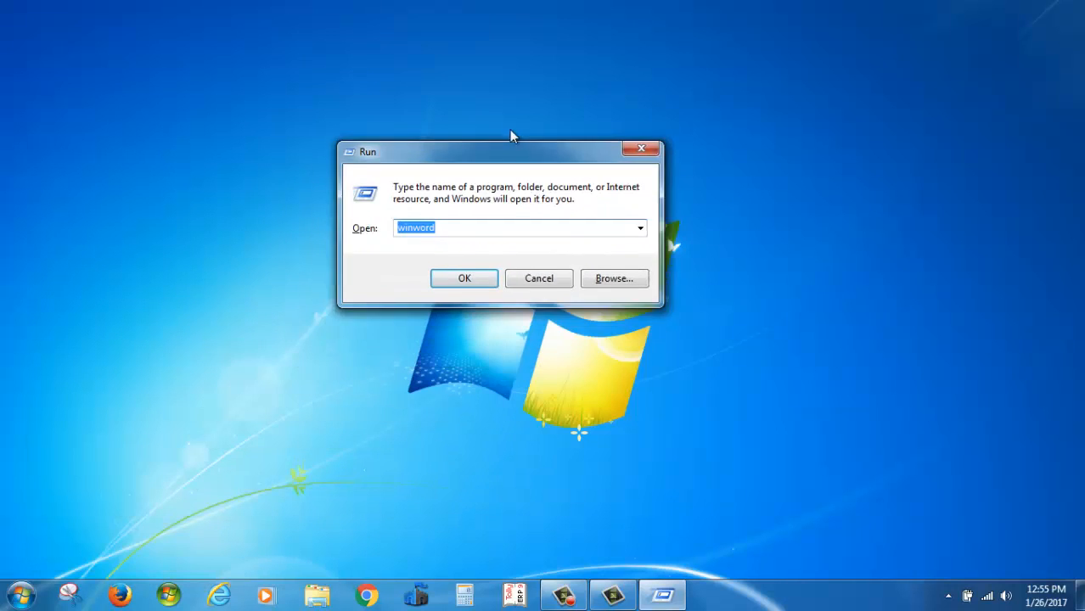
Step: Open Programs and Features via 'appwiz.cpl', then close the window
{"action": "left_click_drag", "start_coordinate": [509, 151], "coordinate": [523, 146]}
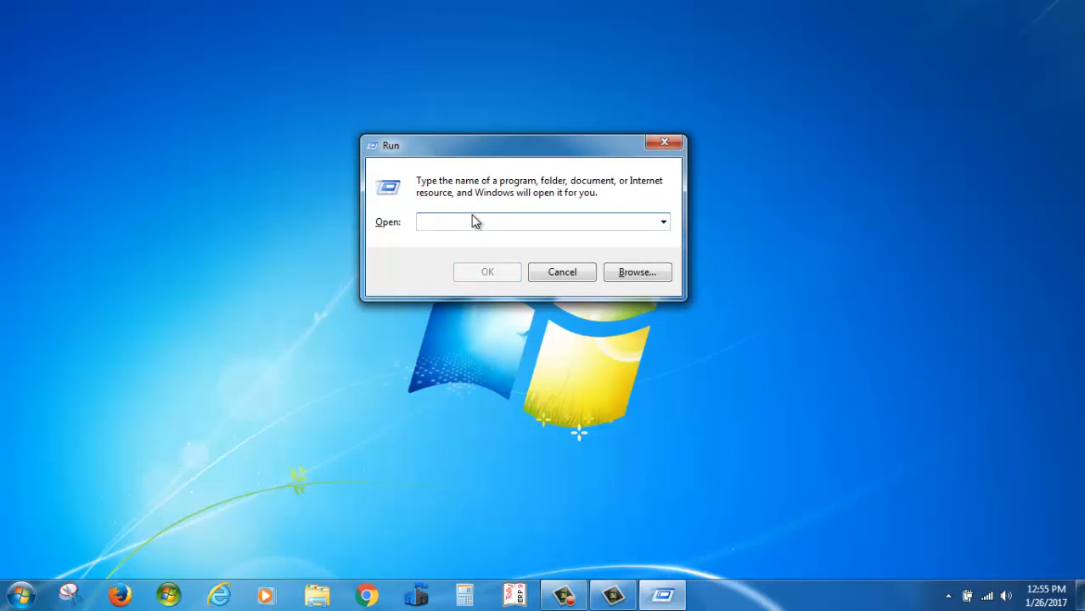
{"action": "type", "text": "appwiz"}
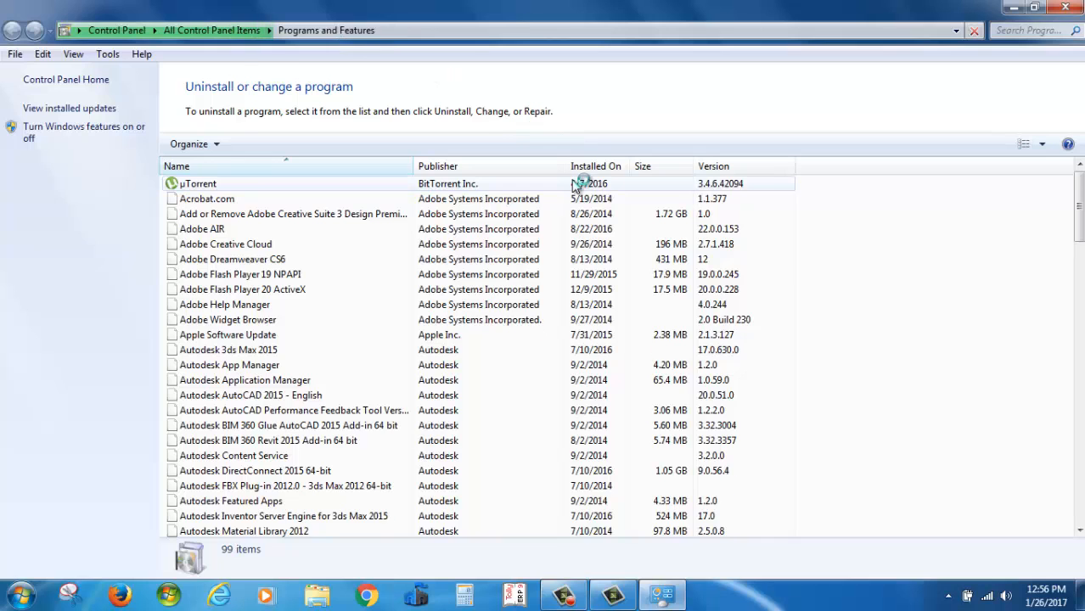
{"action": "left_click", "coordinate": [1064, 7]}
{"action": "type", "text": "co"}
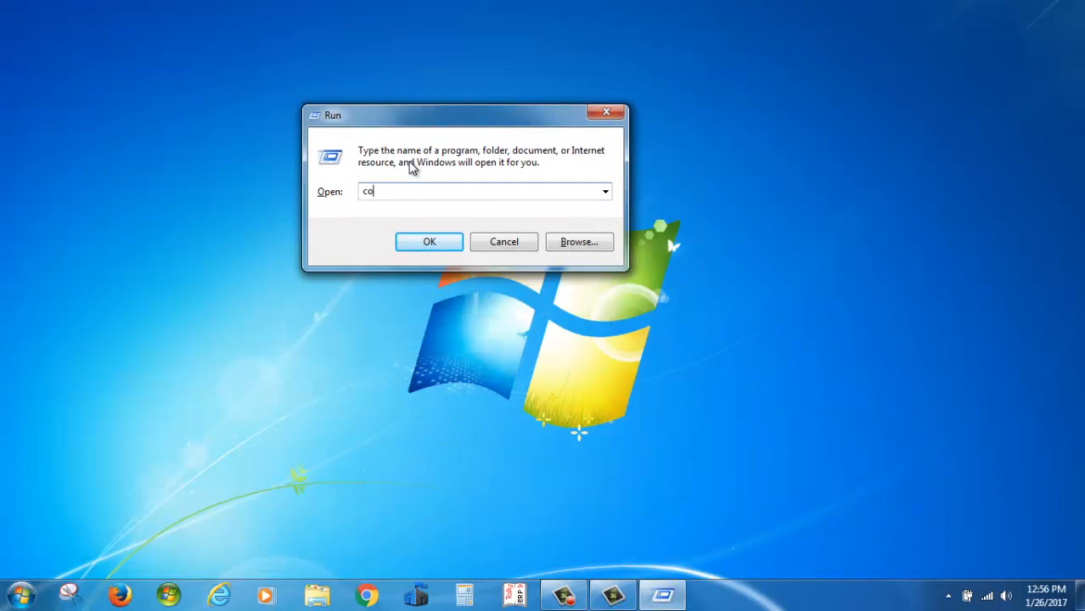
Step: Run 'control', then open Date and Time via the 'timedate.cpl' suggestion
{"action": "left_click", "coordinate": [427, 241]}
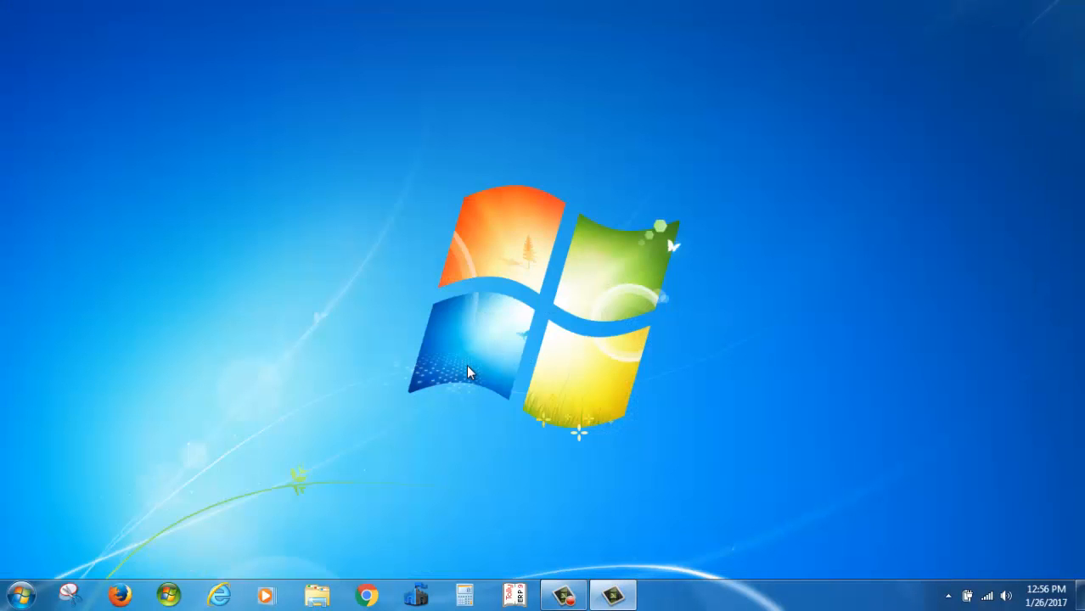
{"action": "key", "text": "Win+r"}
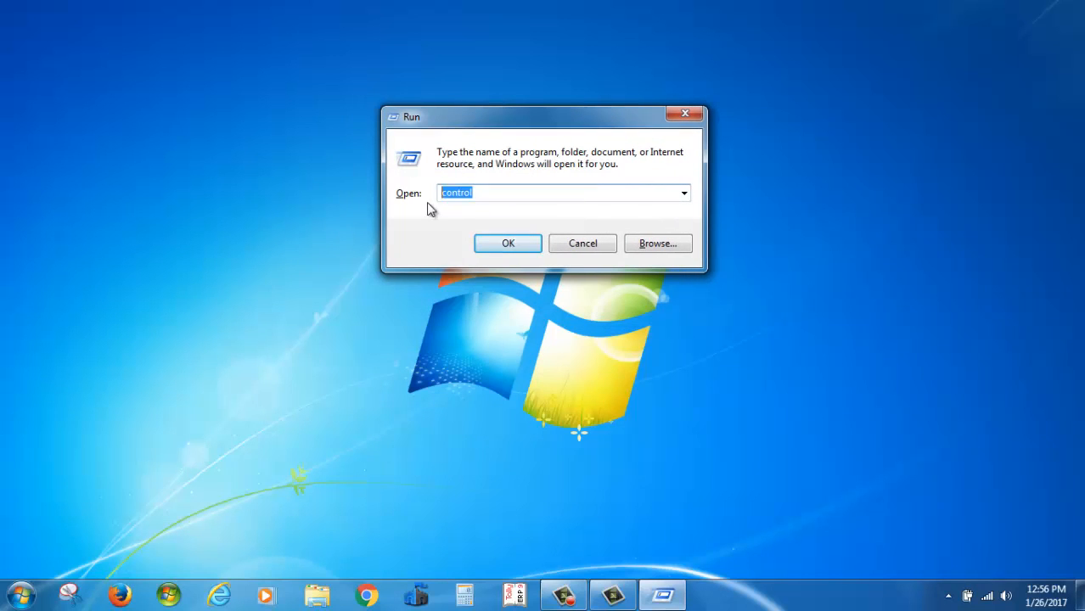
{"action": "mouse_move", "coordinate": [445, 197]}
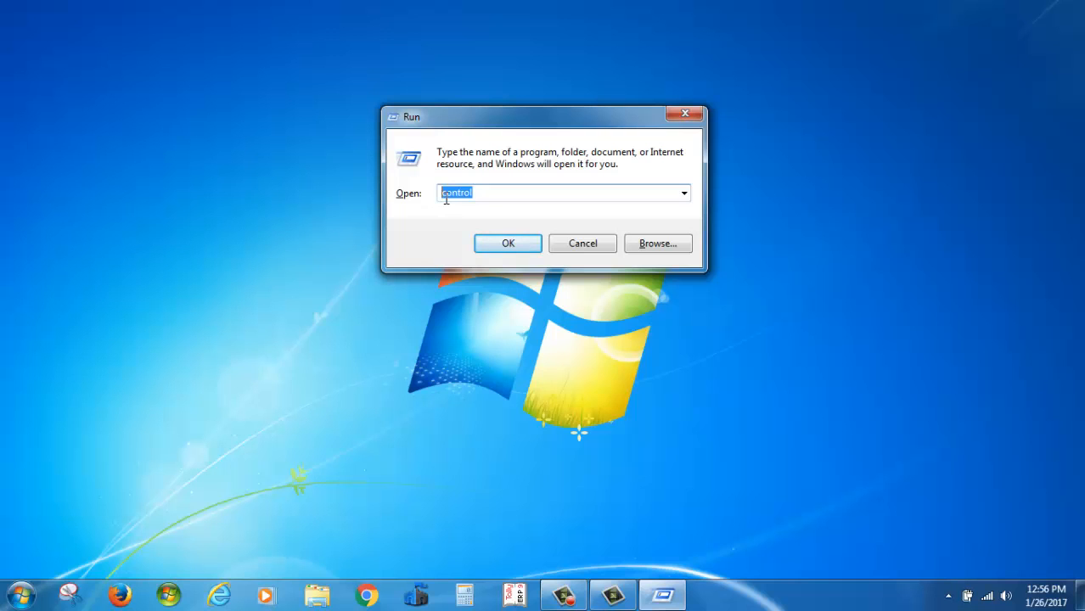
{"action": "left_click", "coordinate": [582, 243]}
{"action": "type", "text": "tim"}
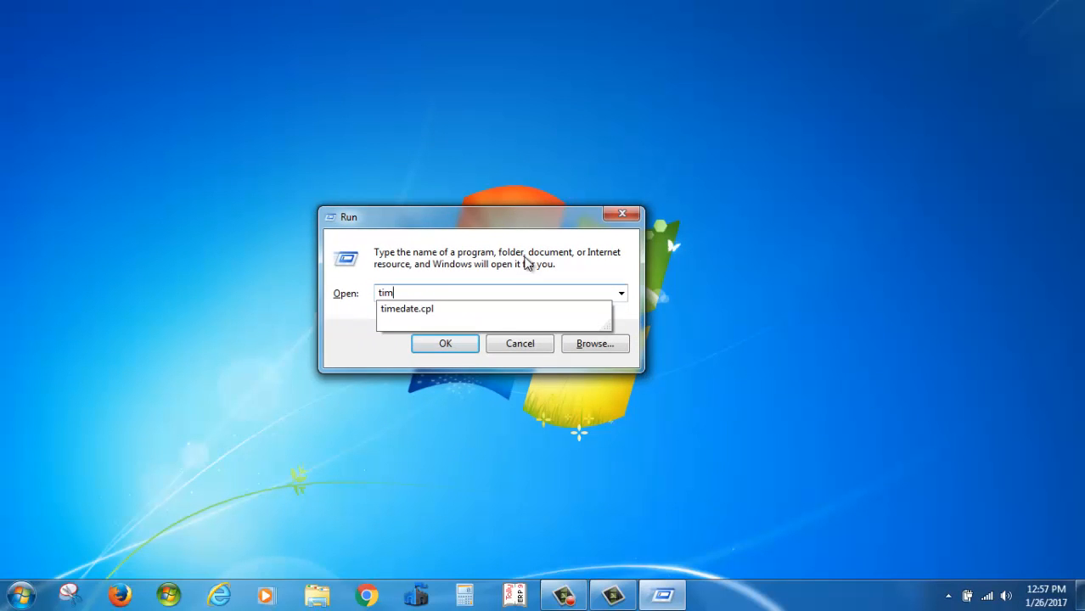
{"action": "left_click", "coordinate": [444, 343]}
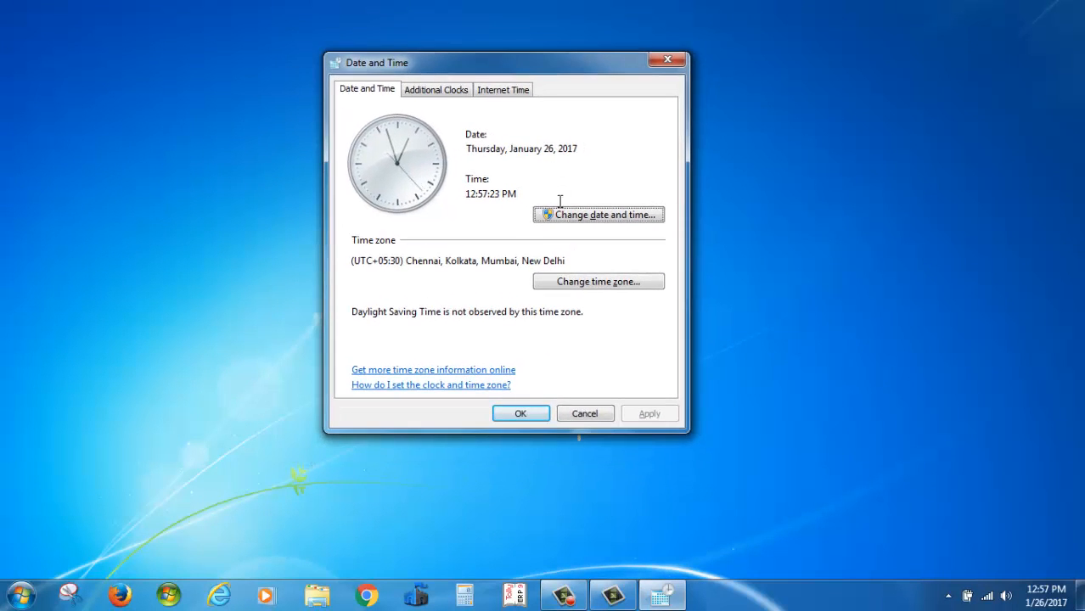
{"action": "mouse_move", "coordinate": [502, 70]}
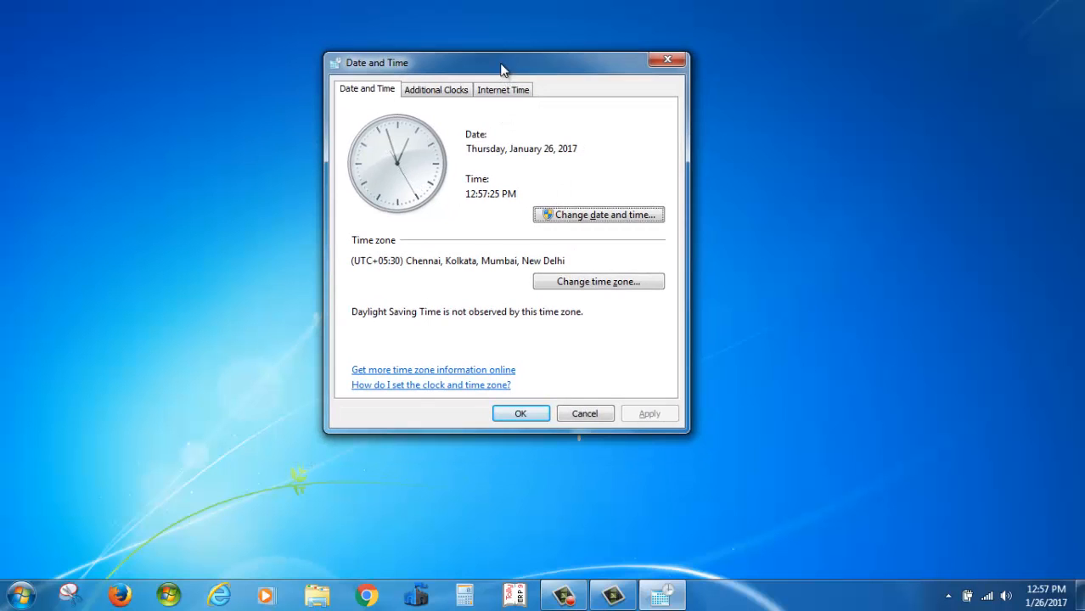
{"action": "left_click_drag", "start_coordinate": [502, 61], "coordinate": [489, 68]}
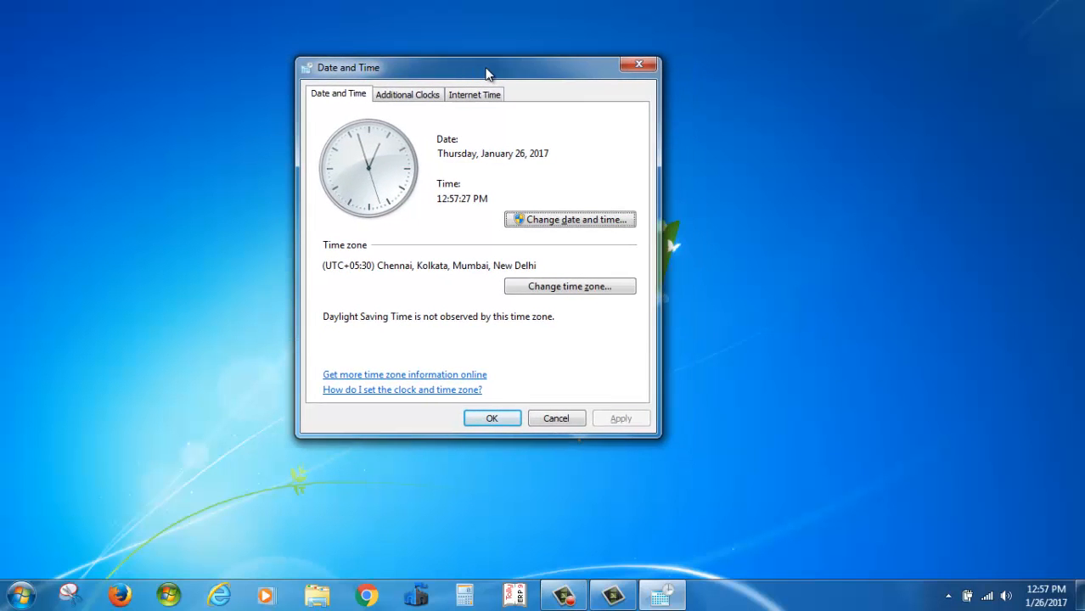